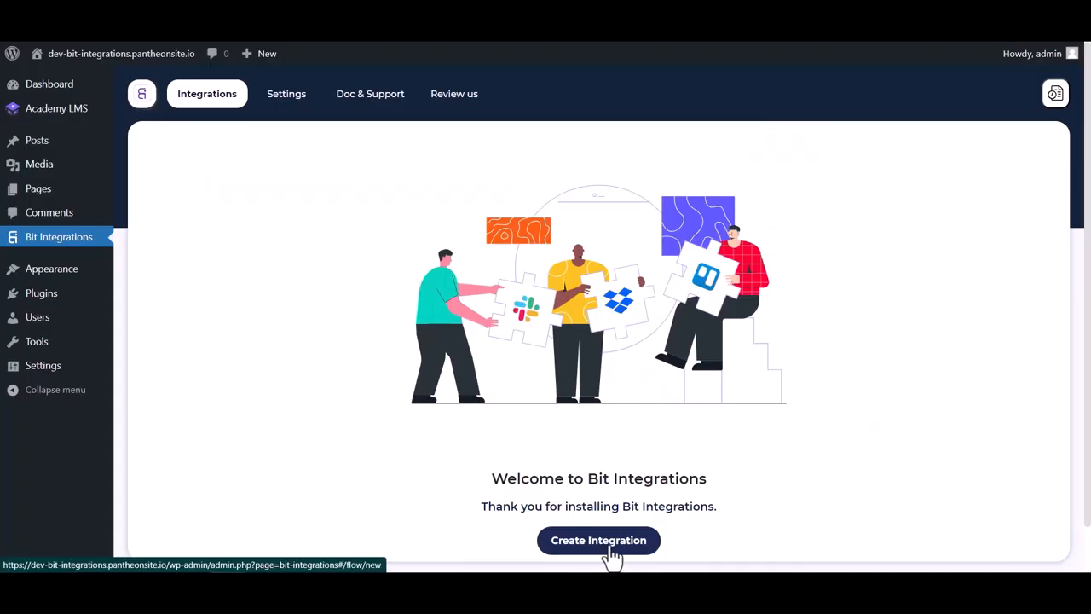
Step: Create a new integration with Academy LMS 'User Complete a Lesson' as trigger, for the Bit Integrations lesson
click(598, 540)
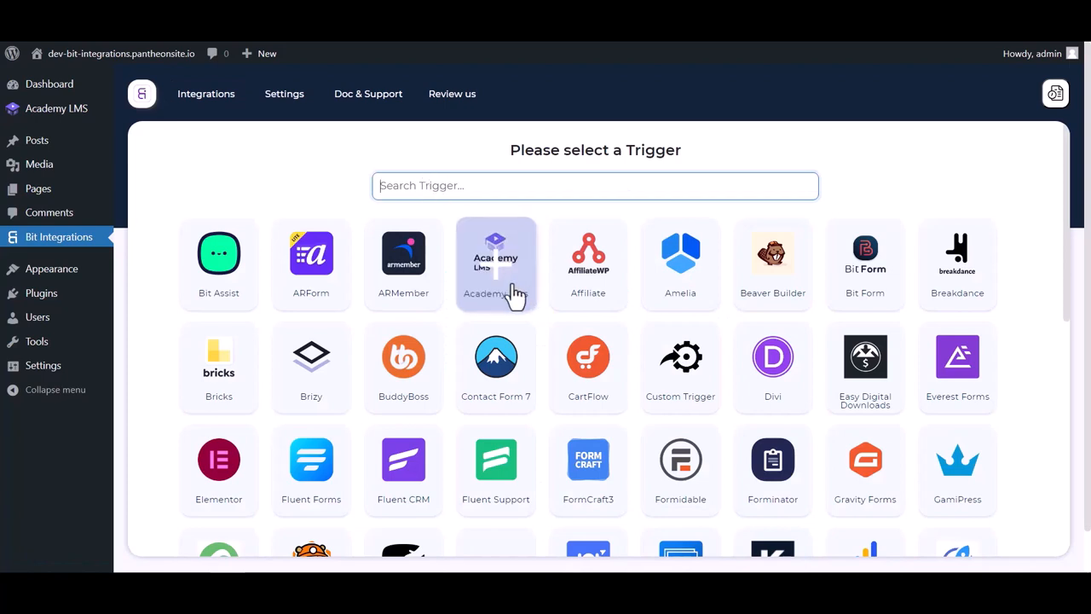
click(496, 255)
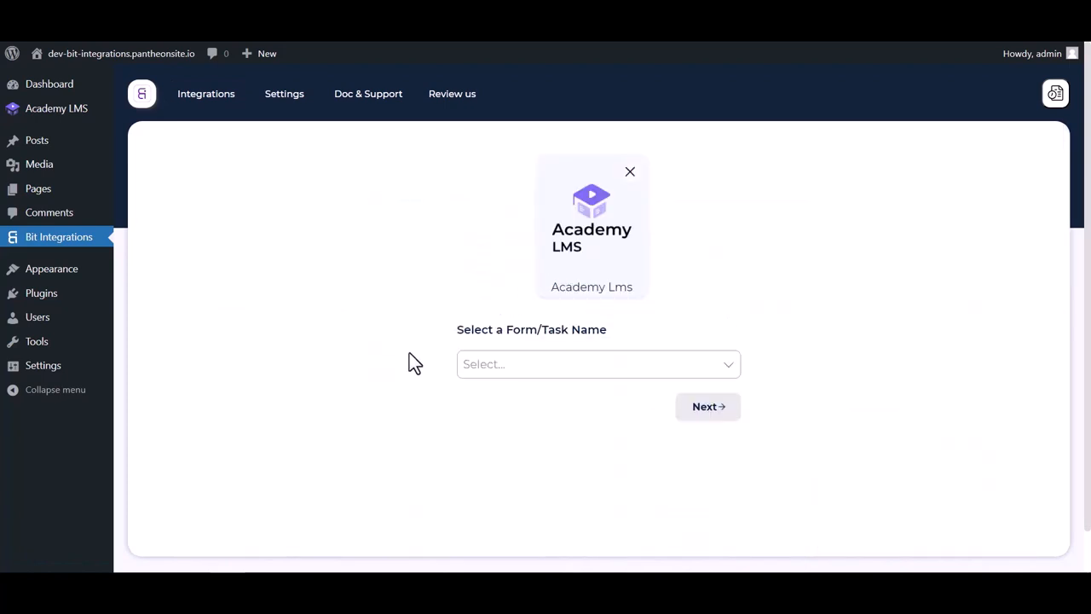
click(596, 364)
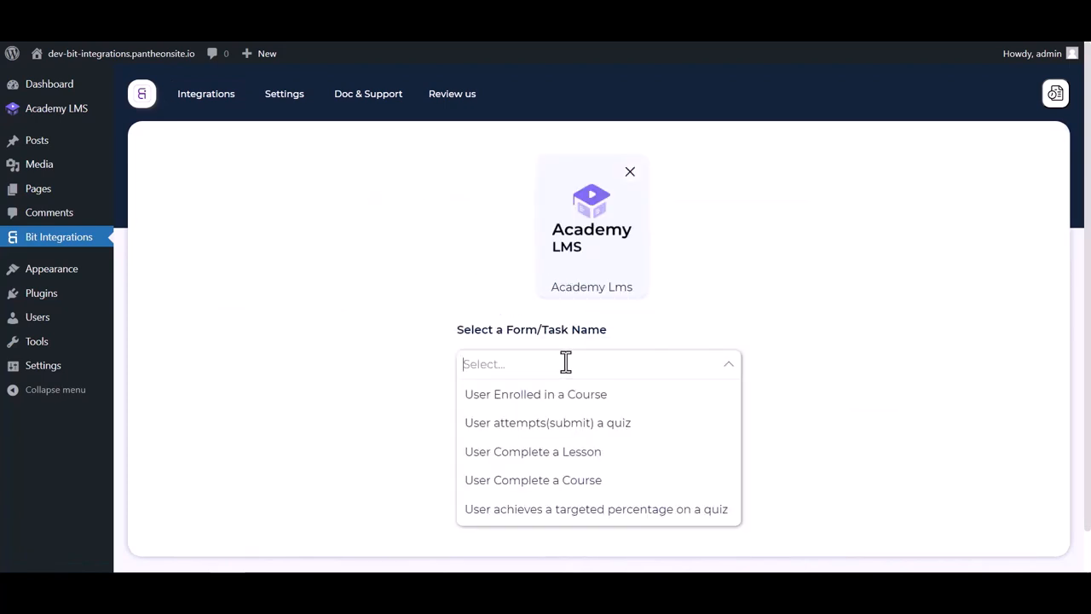
mouse_move(549, 464)
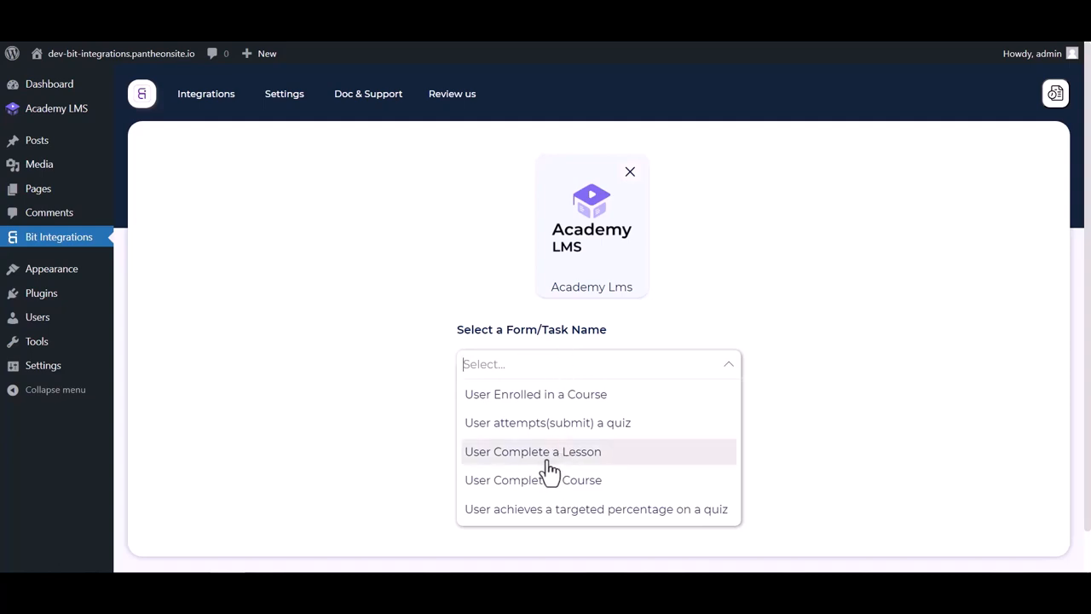
click(532, 451)
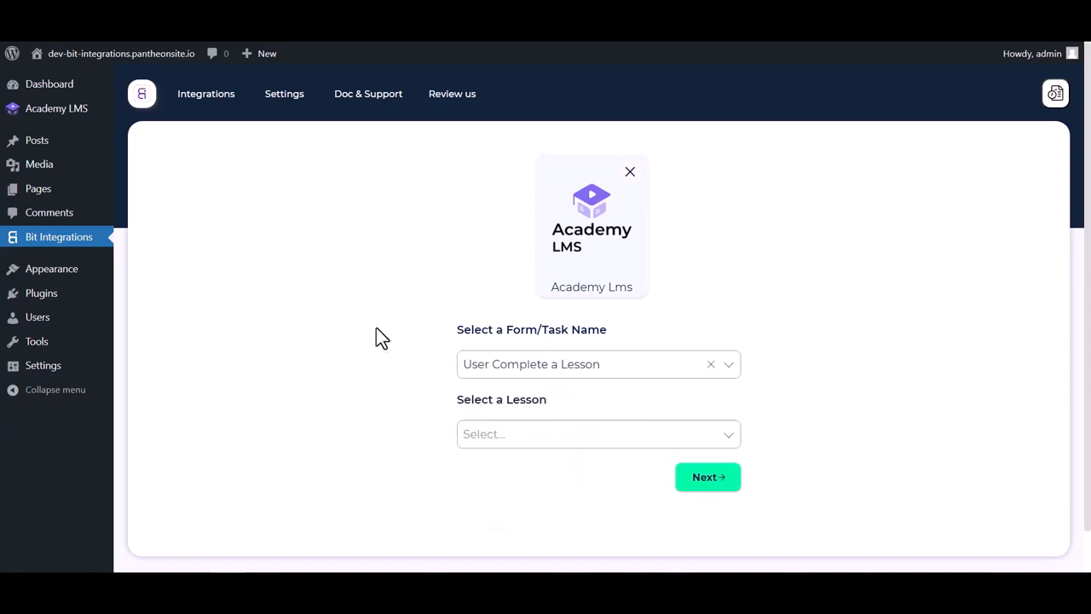
click(596, 434)
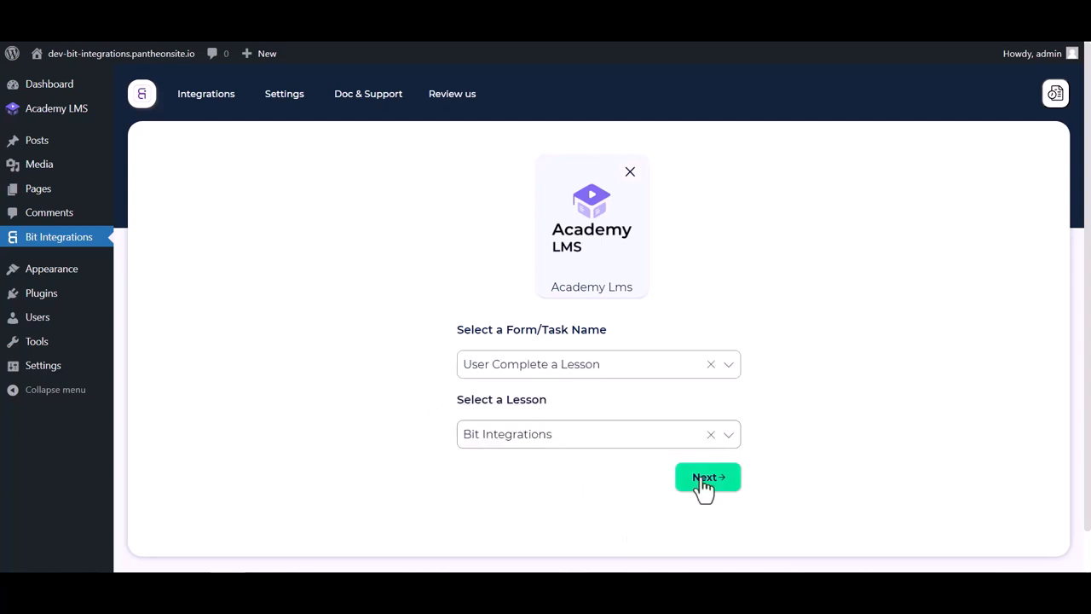
click(708, 476)
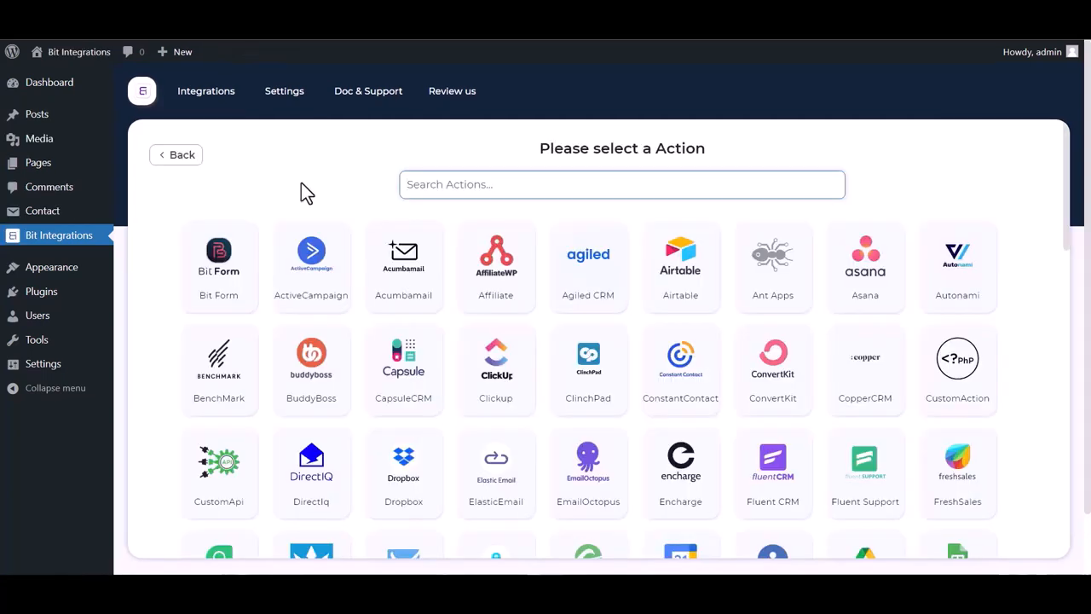
click(218, 358)
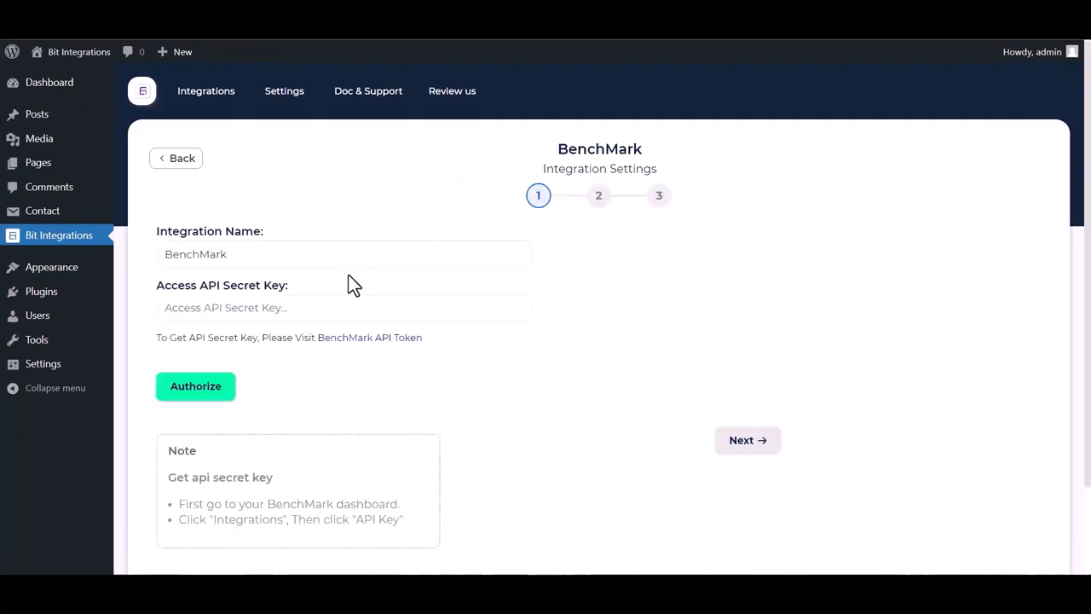
click(343, 308)
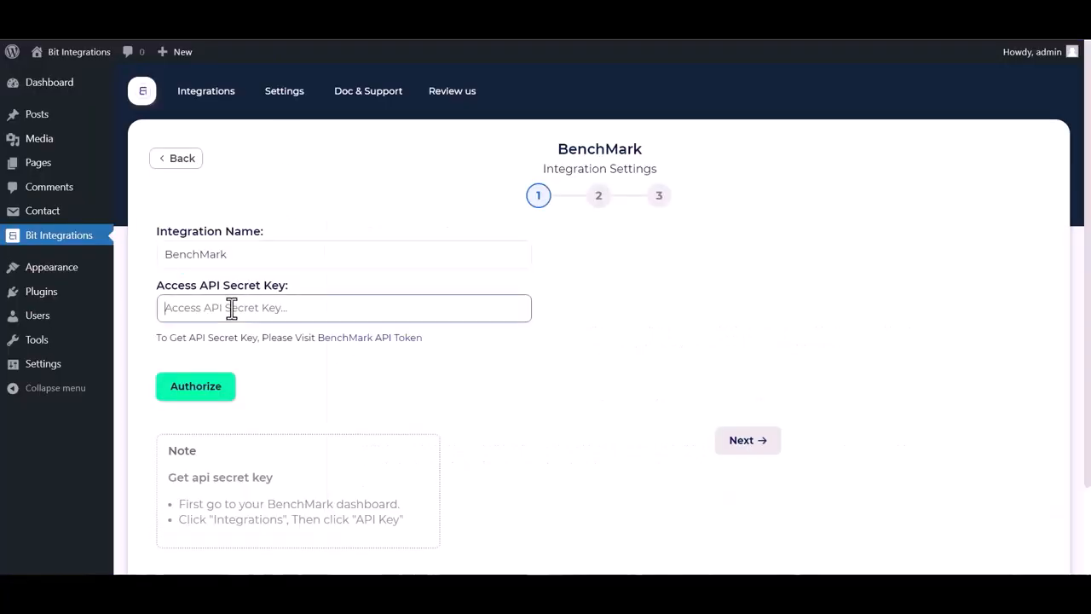
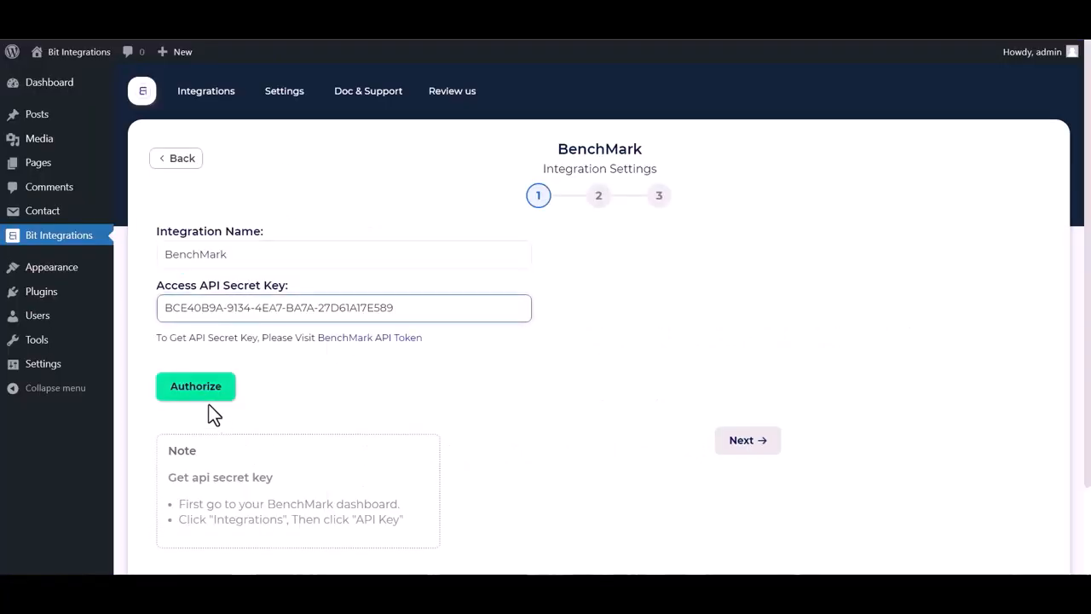
click(195, 385)
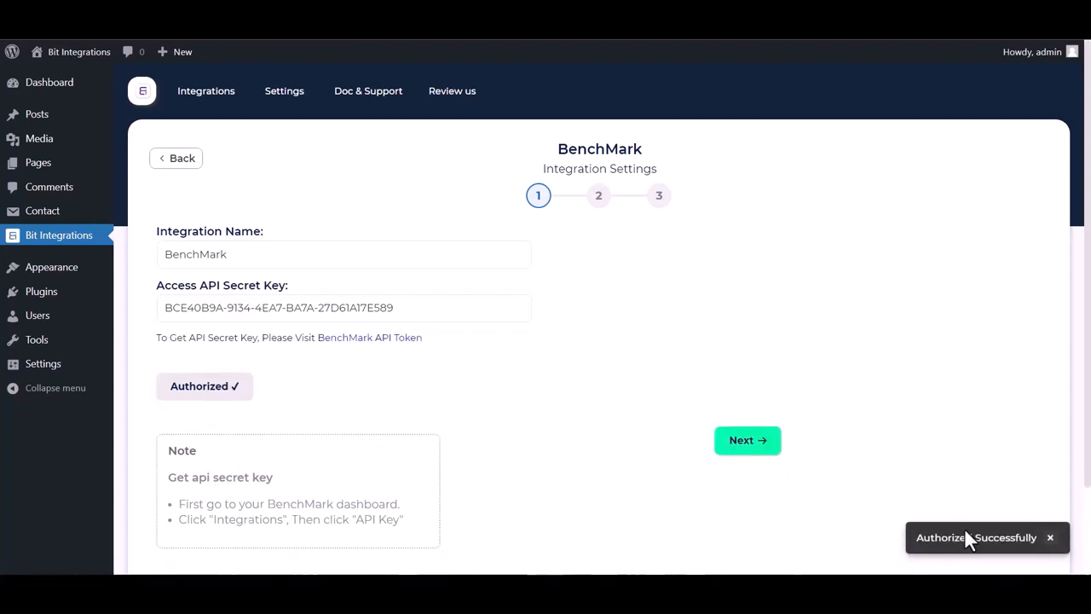
click(746, 440)
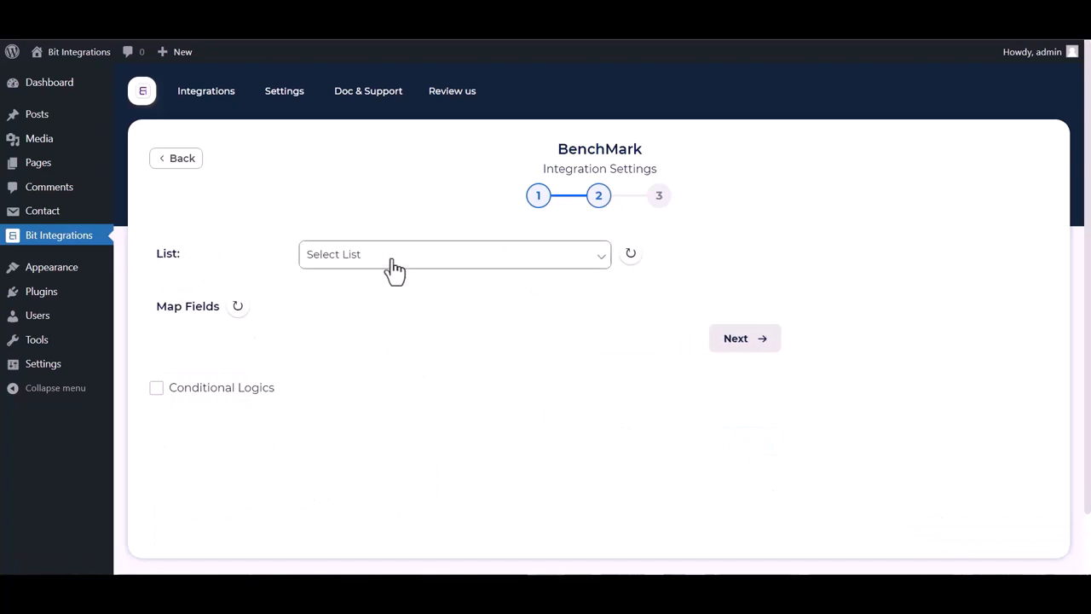
Step: Select the Sample Contact List and add two more field-mapping rows
click(453, 254)
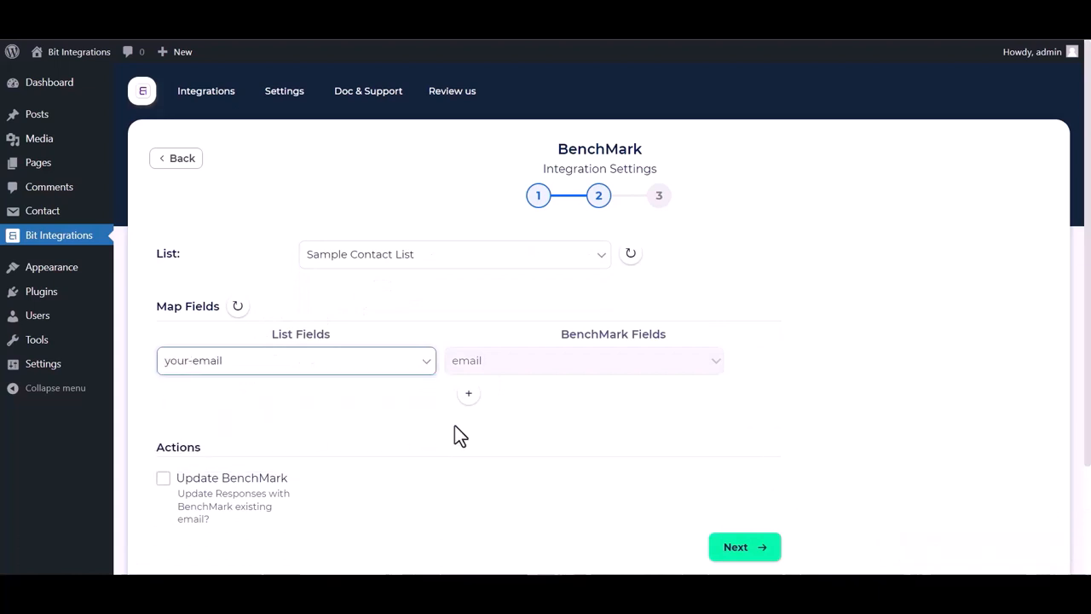
click(468, 393)
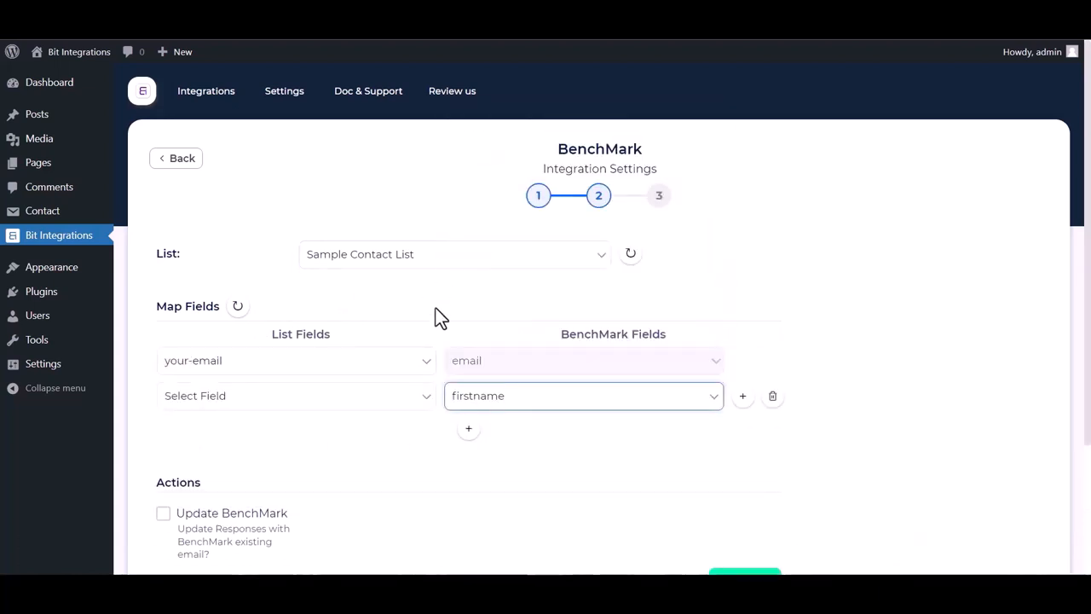
click(467, 429)
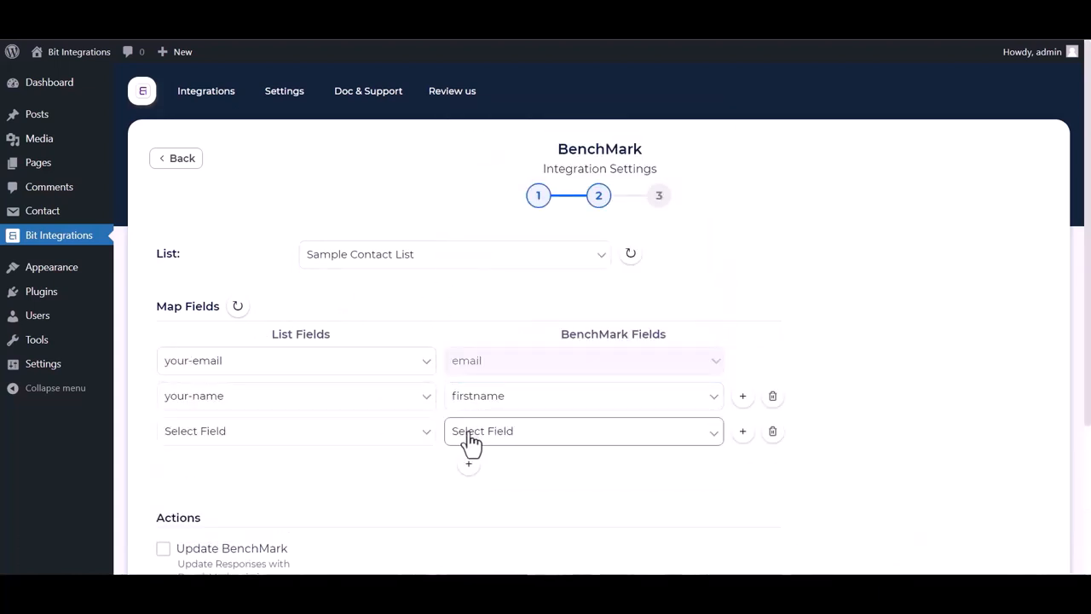
Step: Map your-name to firstname and Phone to Phone, and enable Conditional Logics
click(582, 430)
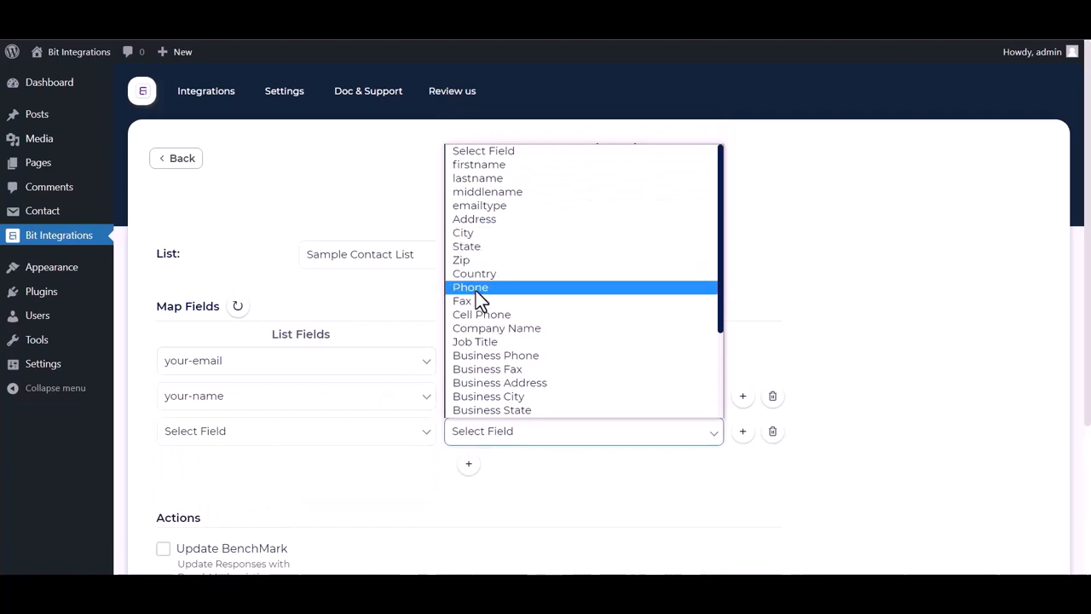
click(469, 286)
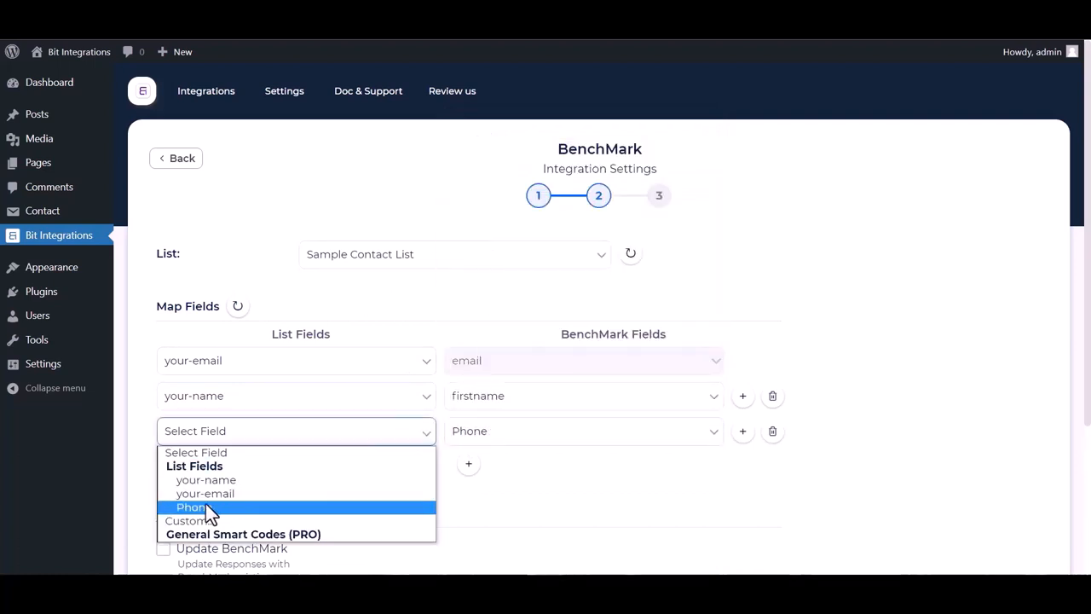
click(191, 506)
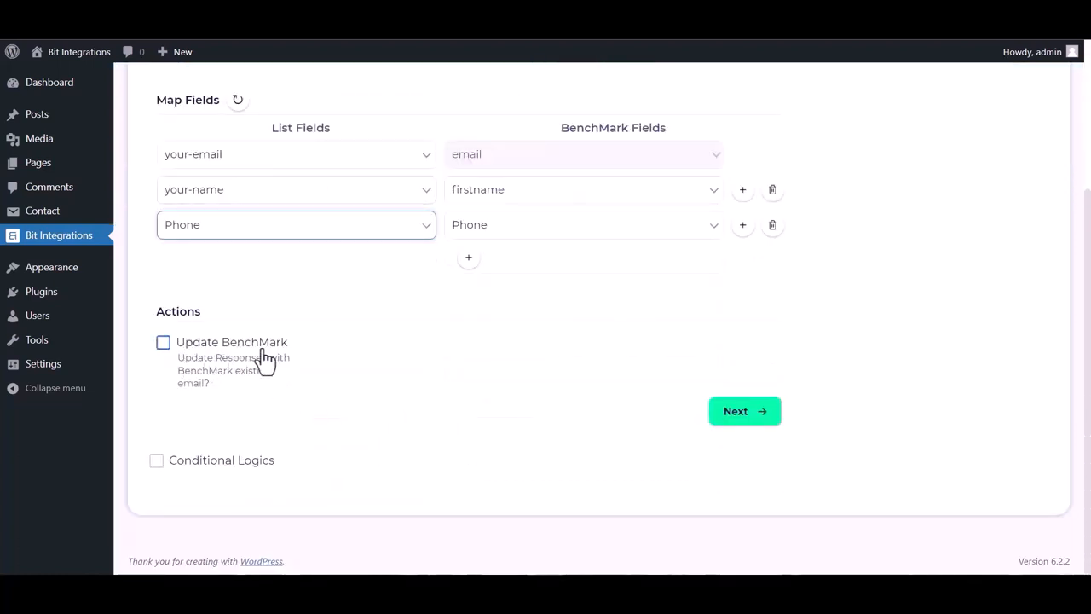
click(156, 461)
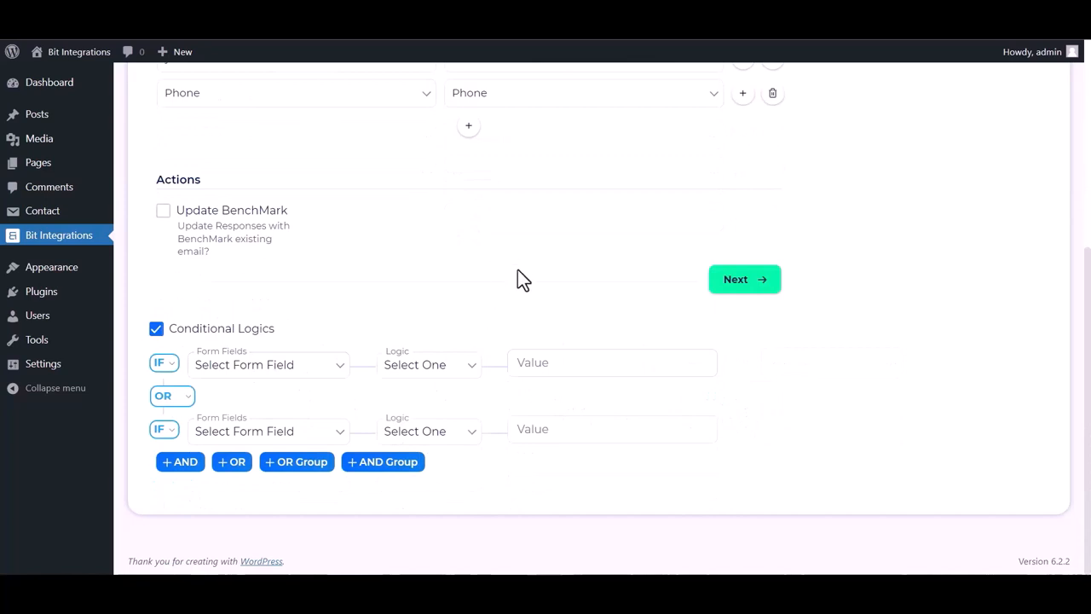
click(743, 279)
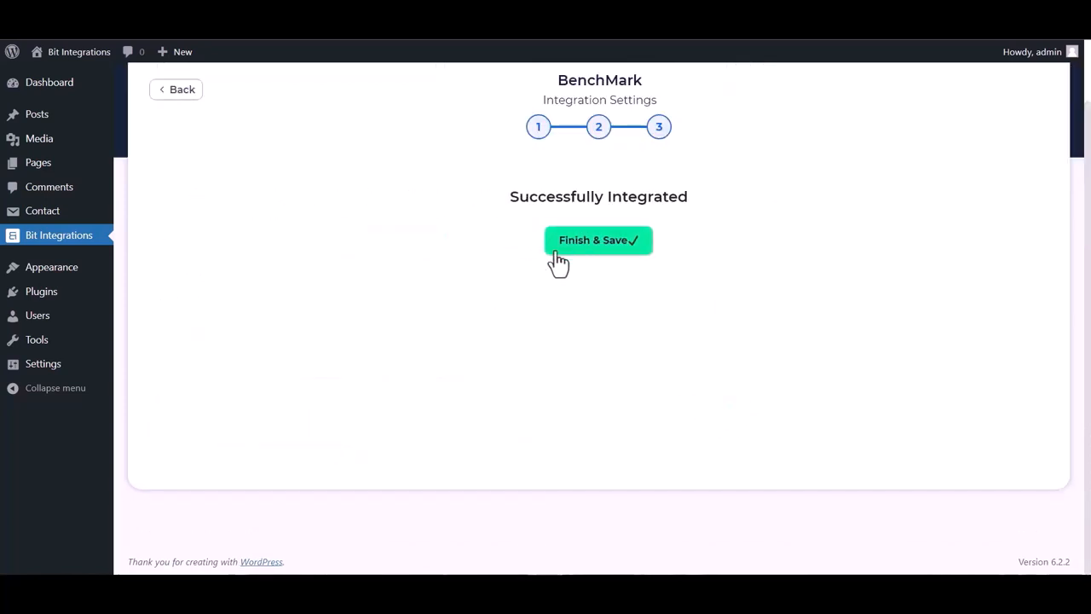
Step: Save the integration, then enroll in and start the Bit Integrations course
click(598, 240)
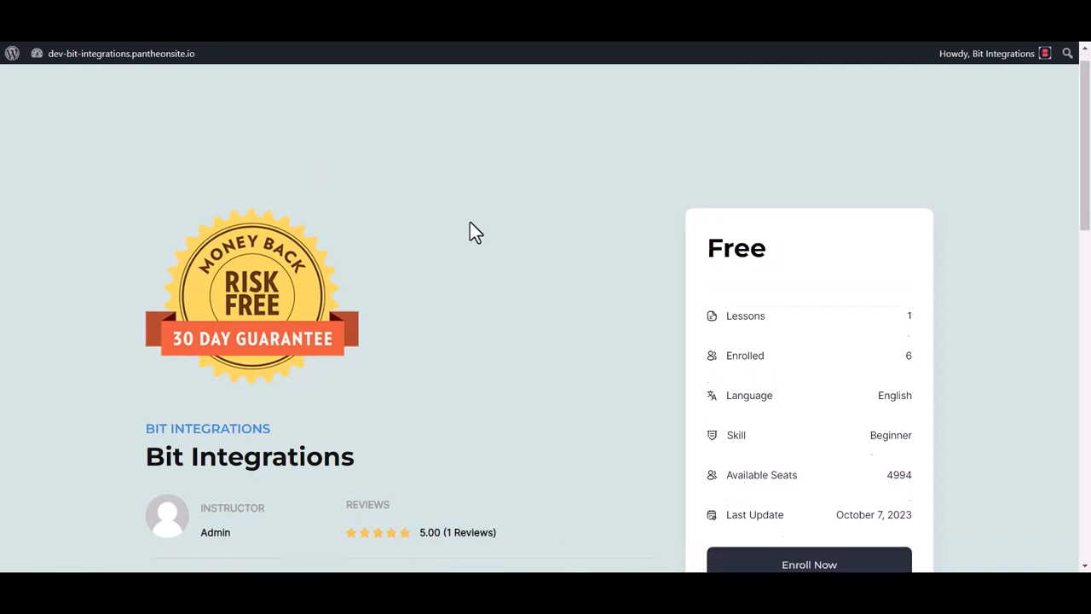
scroll(down, 3)
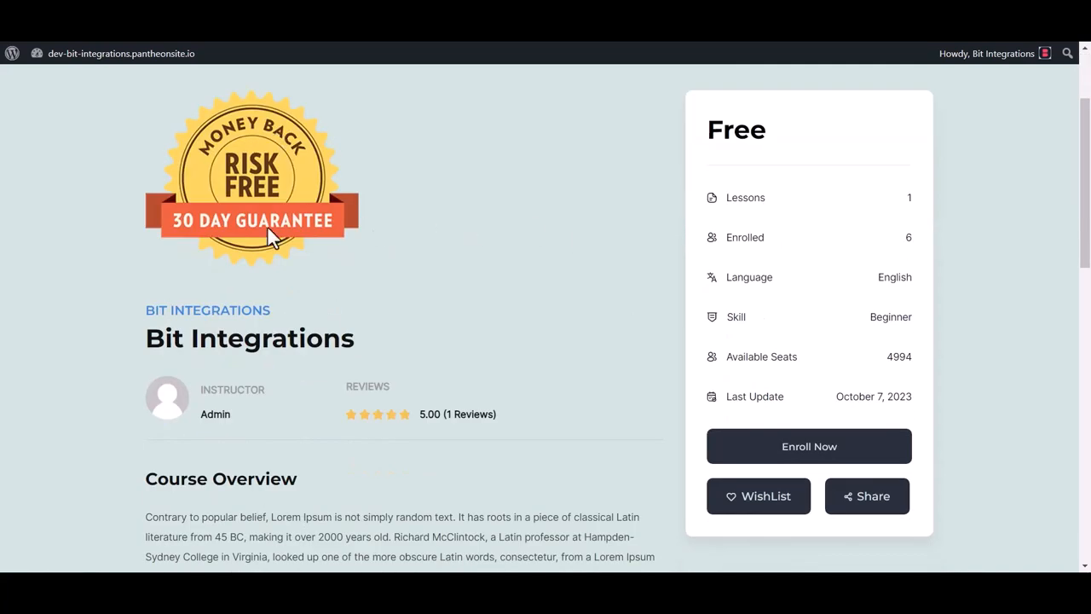
mouse_move(481, 274)
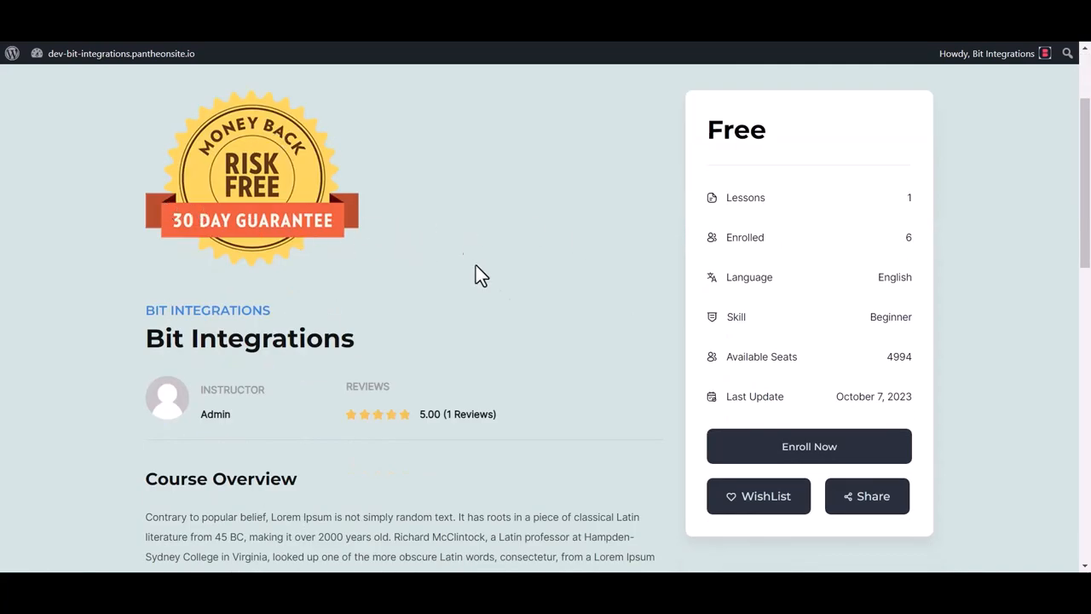
click(808, 445)
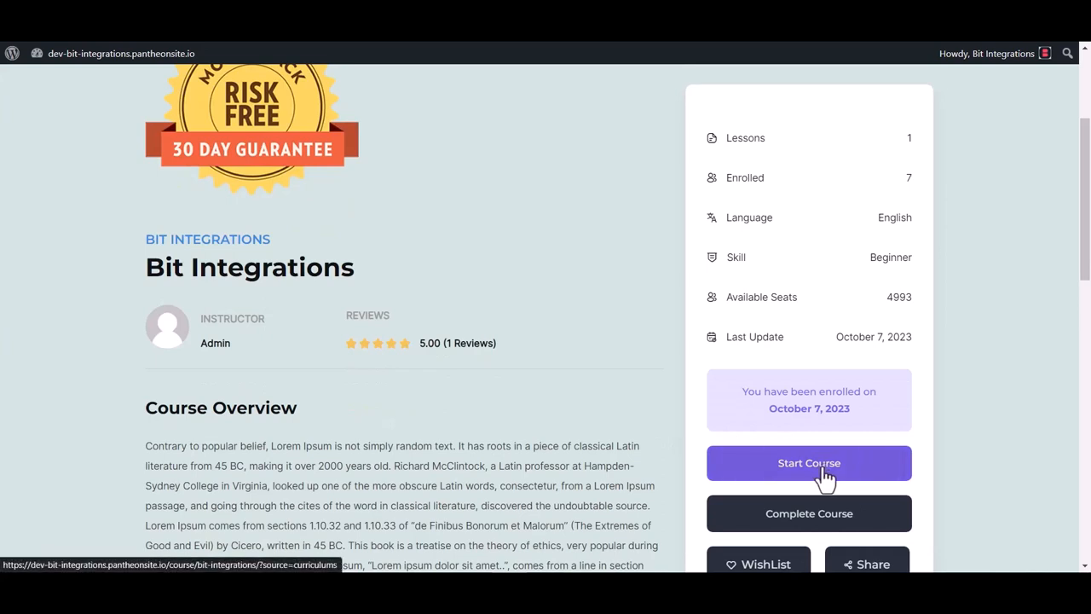
click(808, 463)
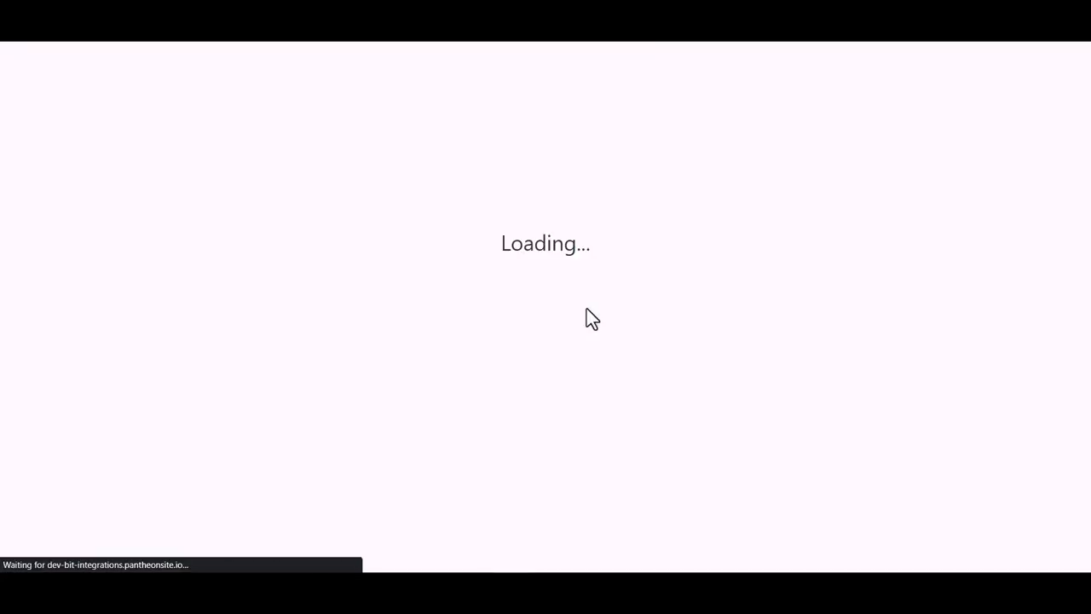